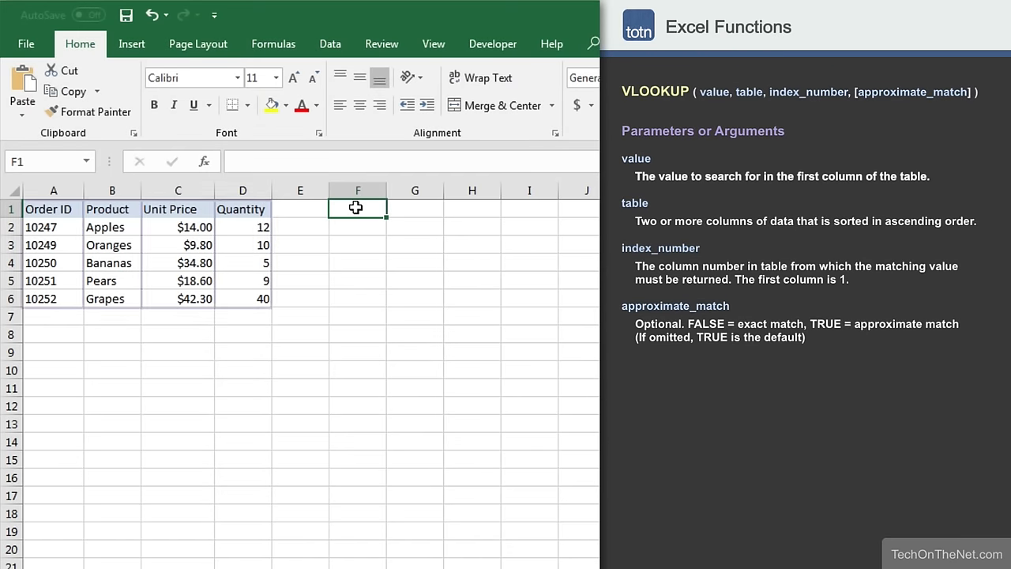
# - Begin cell F1 with =VLOOKUP( after highlighting the order table A1:B6
pyautogui.moveTo(54, 209); pyautogui.dragTo(243, 299)
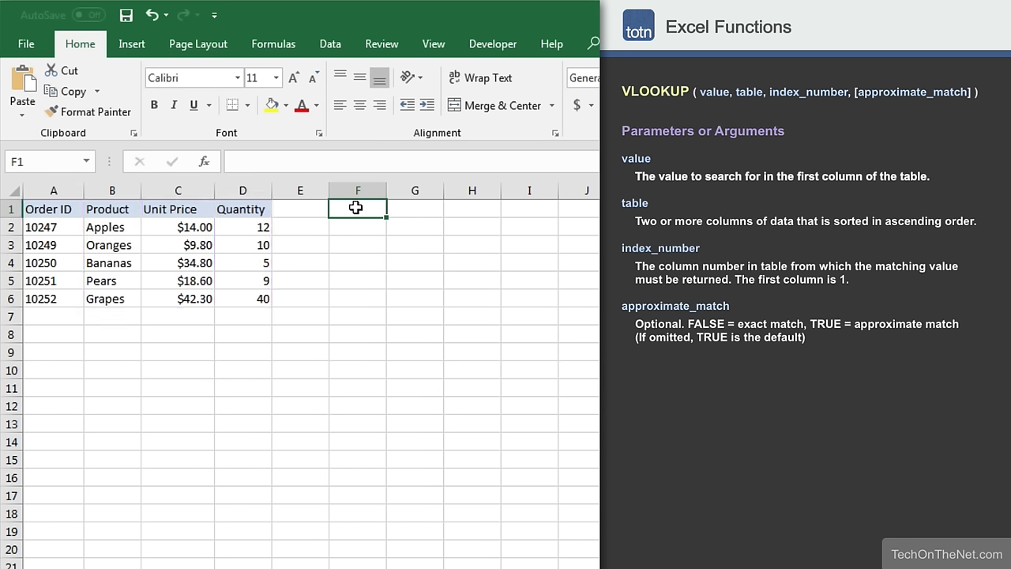
pyautogui.moveTo(54, 208); pyautogui.dragTo(262, 299)
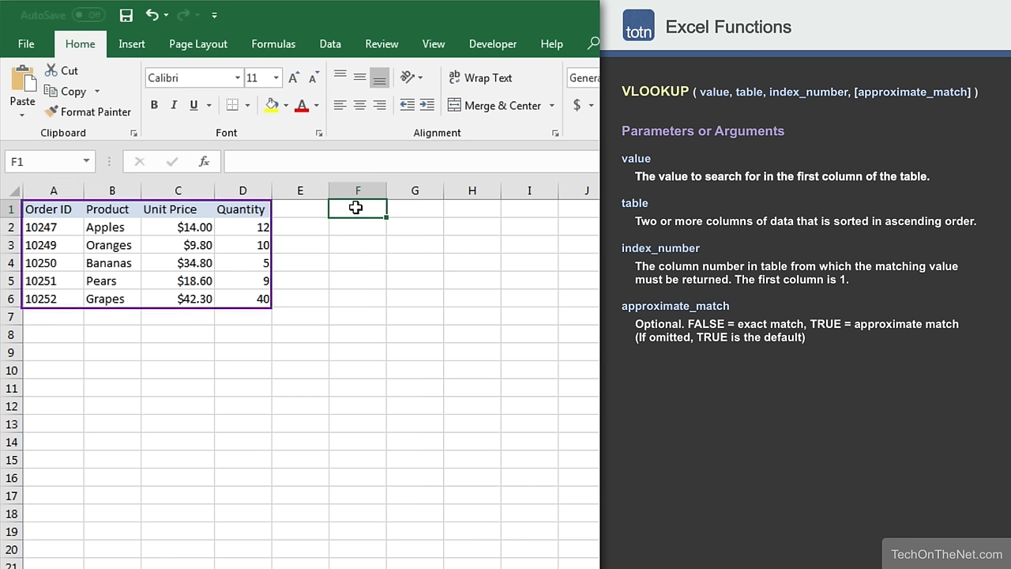
pyautogui.write('=')
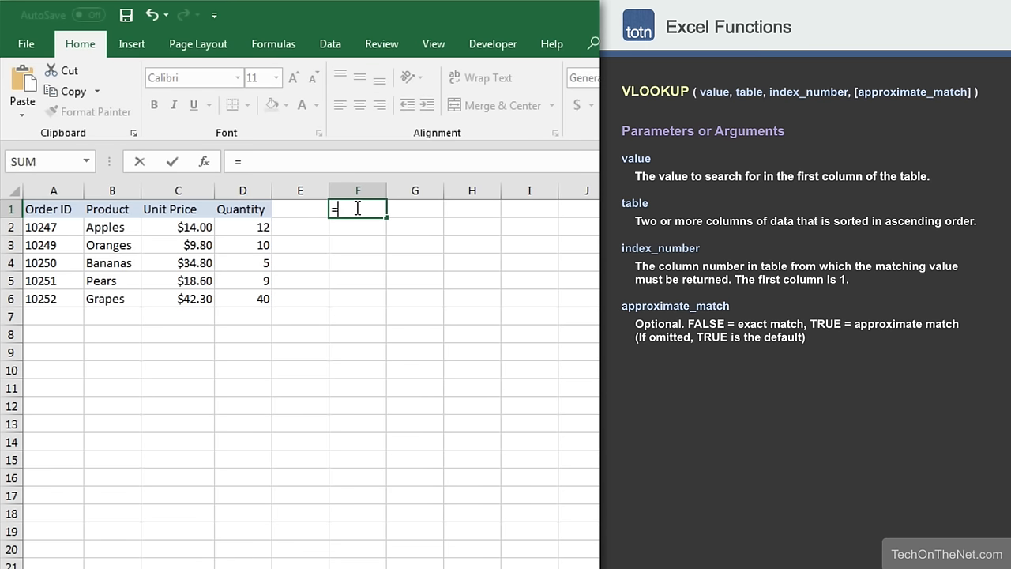
pyautogui.write('VLOOK')
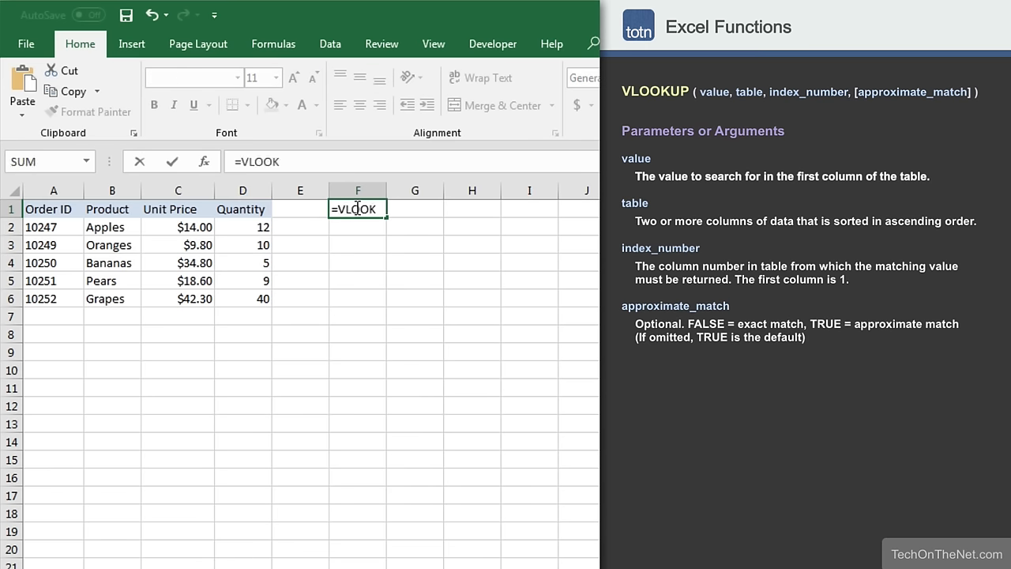
pyautogui.write('UP(')
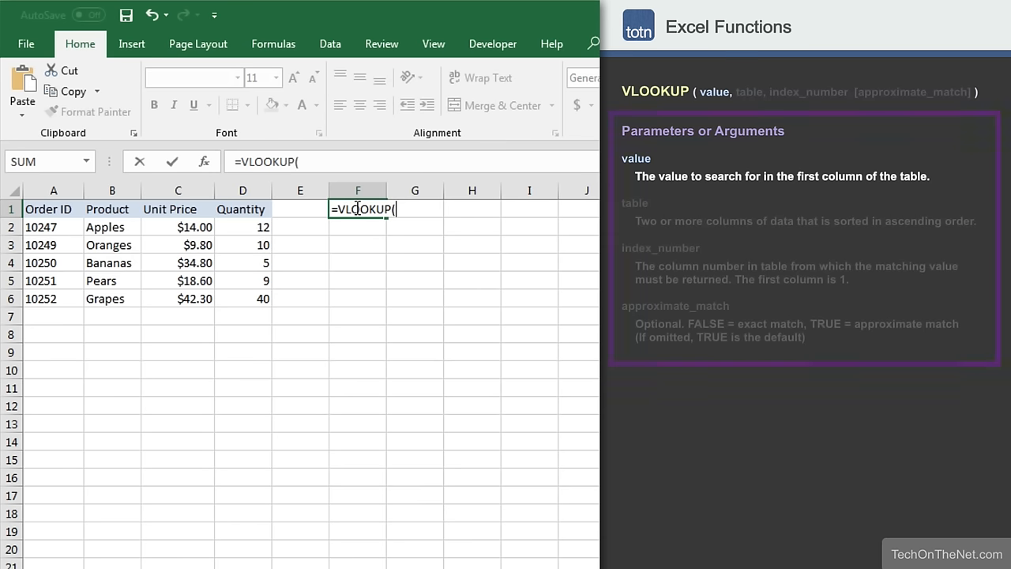
# - Enter order ID 10251 as the lookup value, followed by a comma
pyautogui.write('10251')
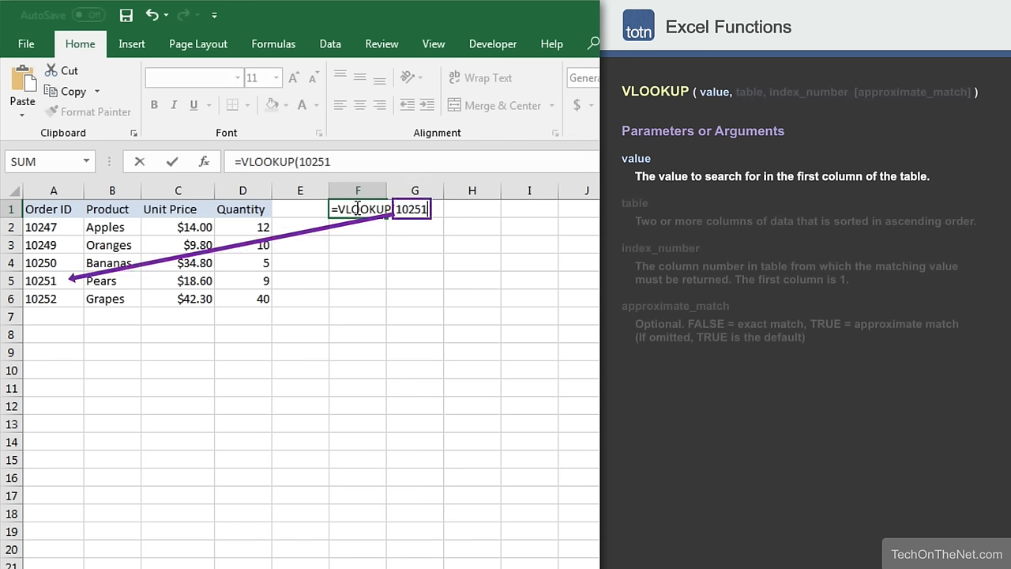
pyautogui.write(',')
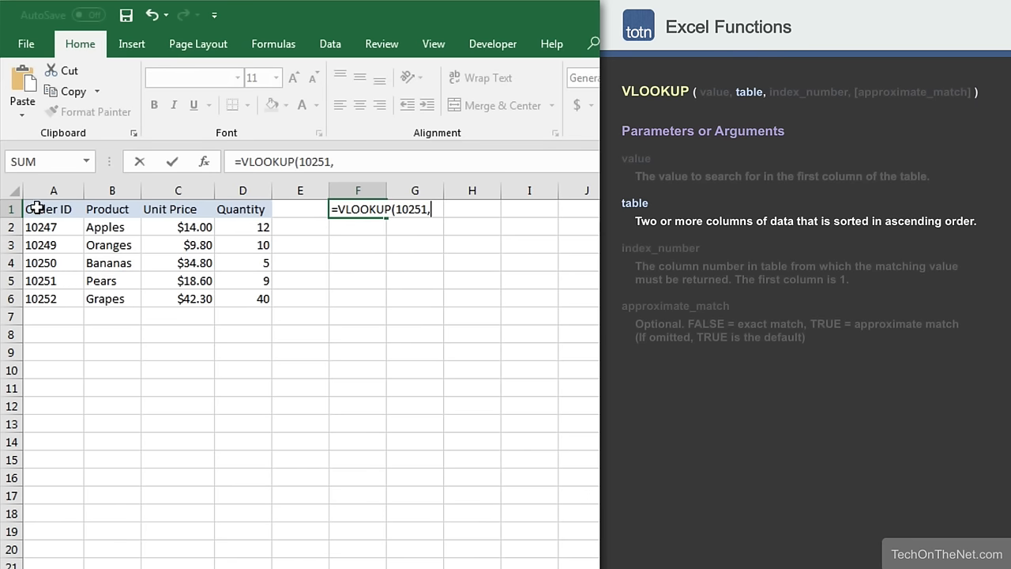
# - Select A1:B6 as the table_array argument, followed by a comma
pyautogui.moveTo(54, 209); pyautogui.dragTo(111, 282)
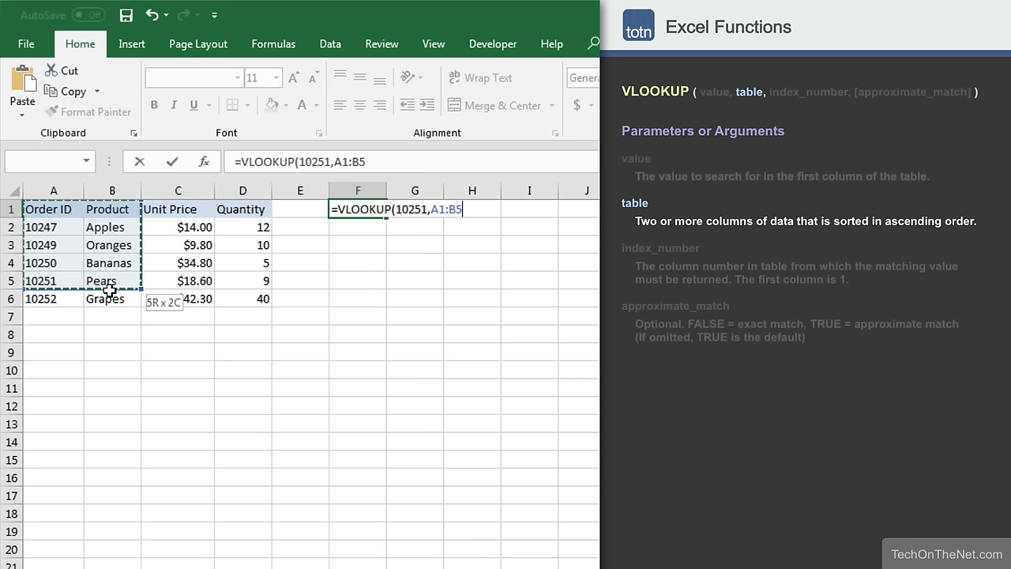
pyautogui.moveTo(111, 281); pyautogui.dragTo(111, 297)
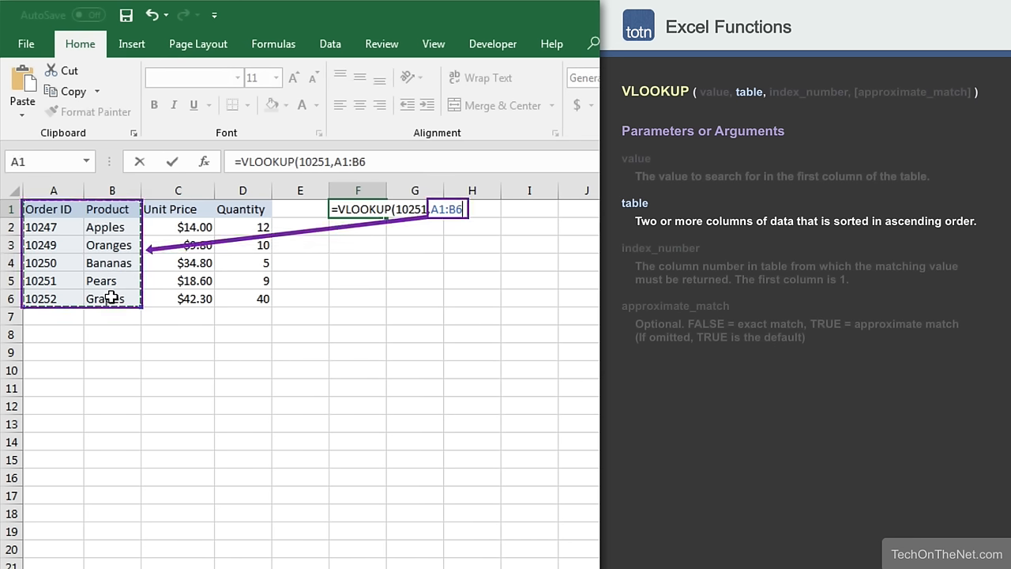
pyautogui.write(',')
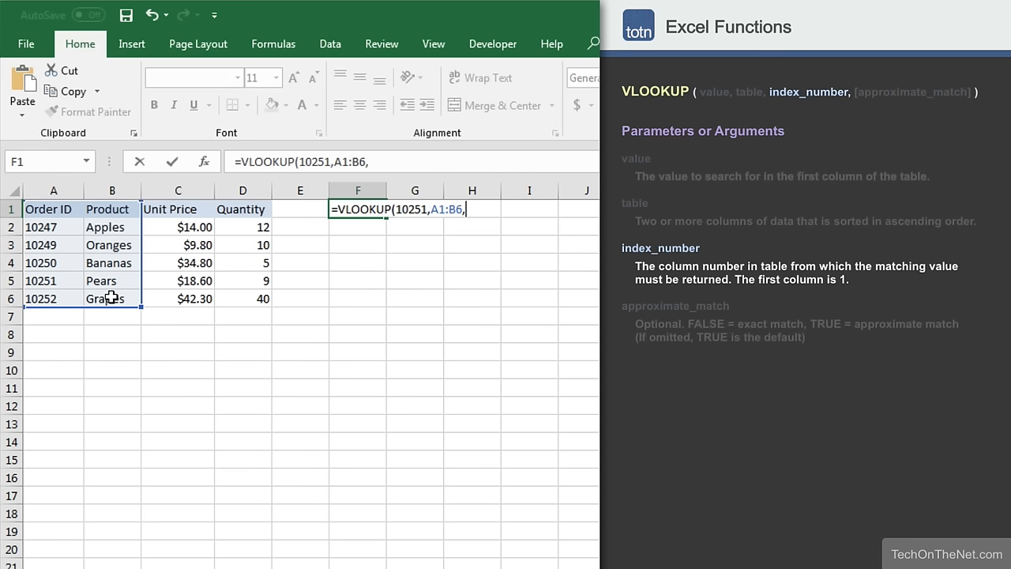
# - Enter column index 2 and begin typing FALSE for the exact-match argument
pyautogui.write('2,')
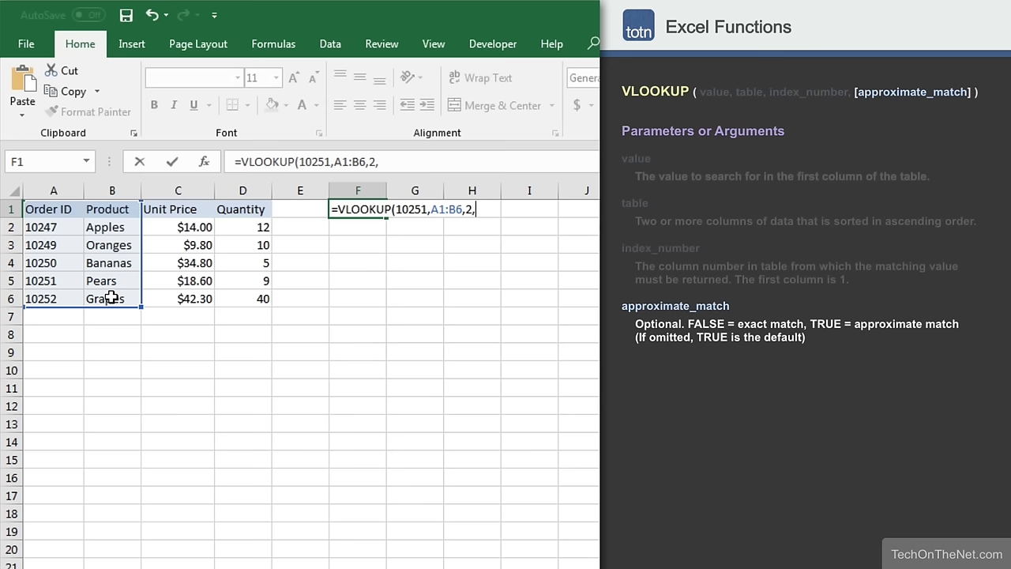
pyautogui.write('FAL')
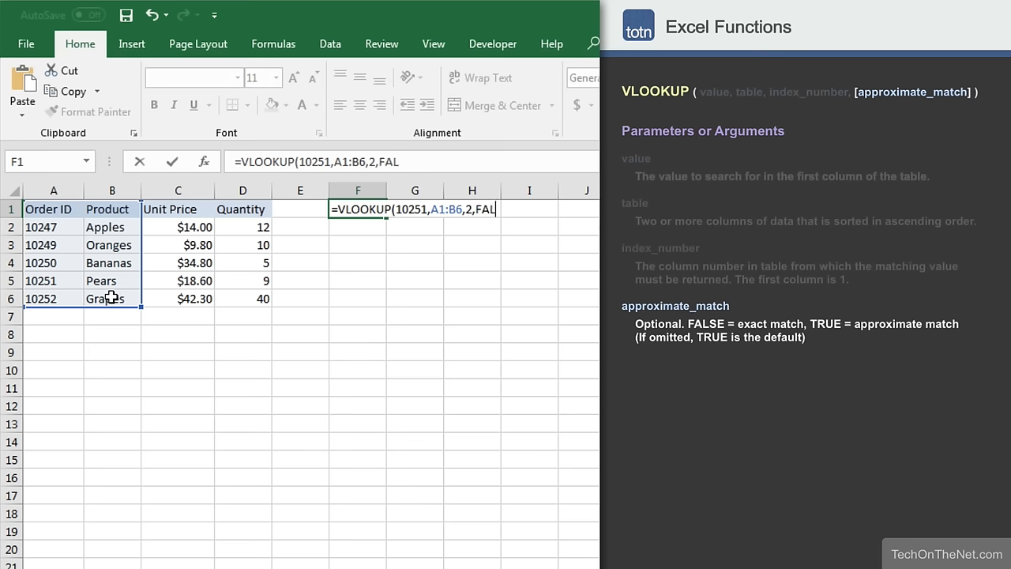